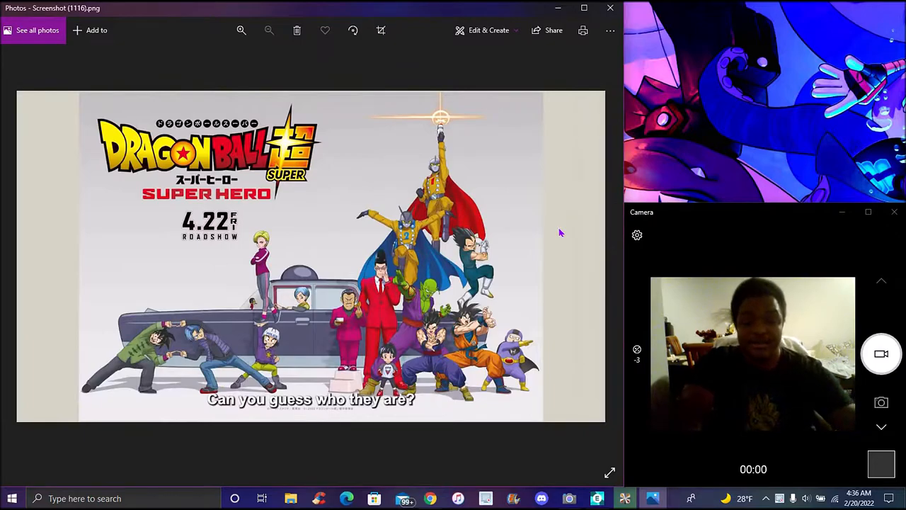
mouse_move(396, 263)
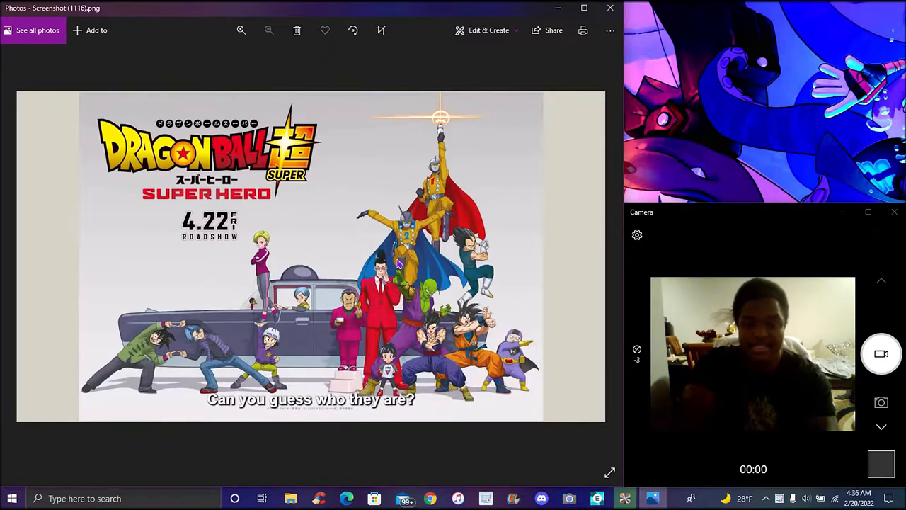